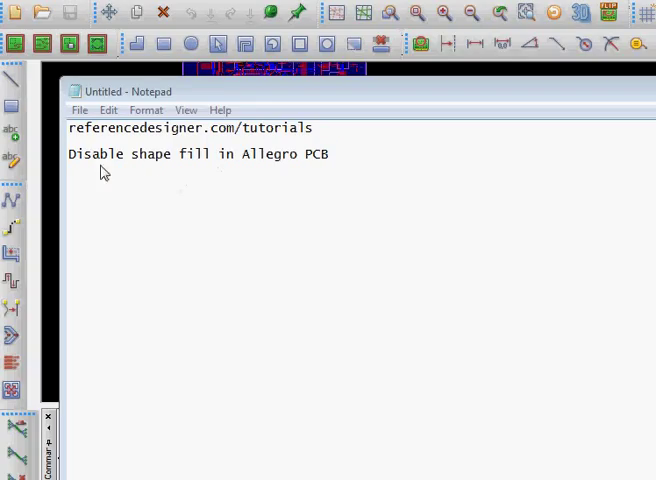
mouse_move(138, 165)
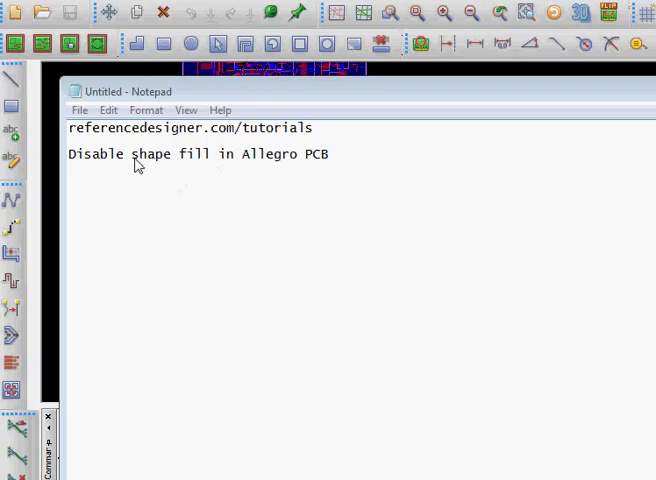
mouse_move(310, 101)
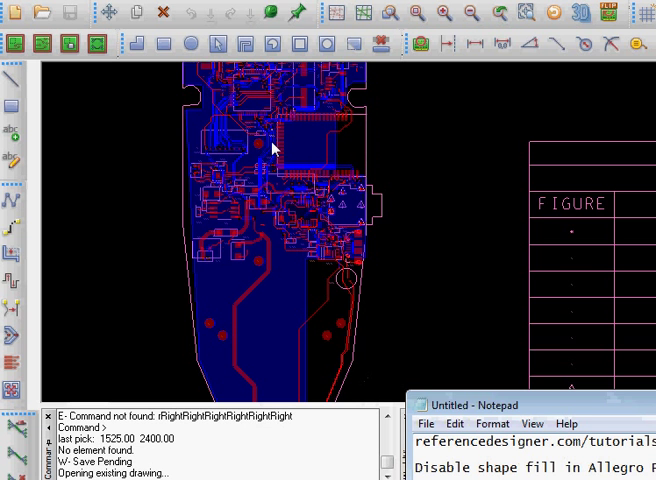
mouse_move(247, 307)
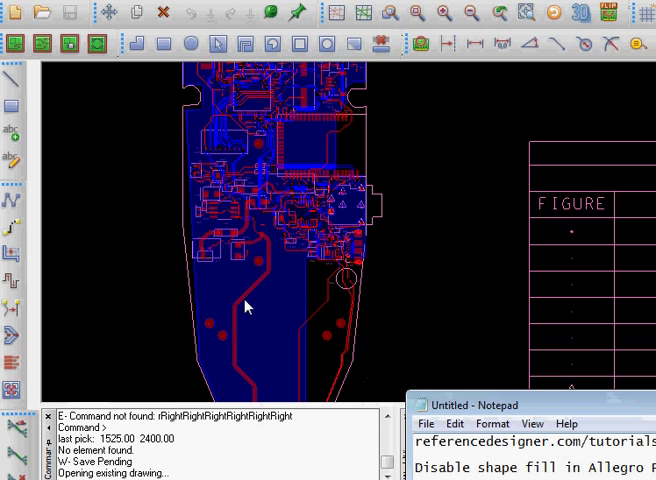
mouse_move(228, 282)
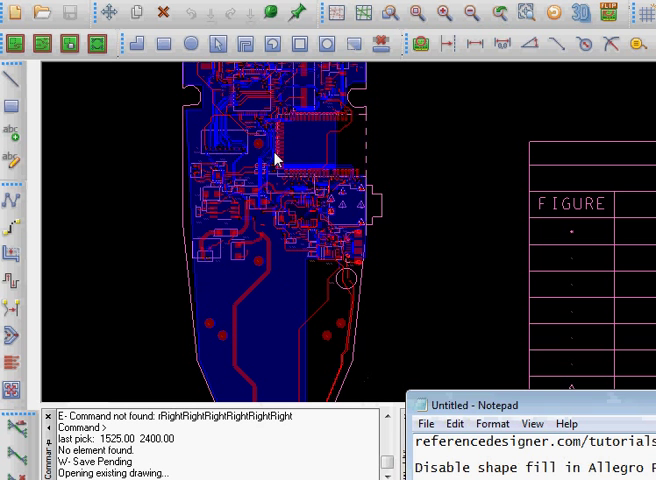
mouse_move(278, 222)
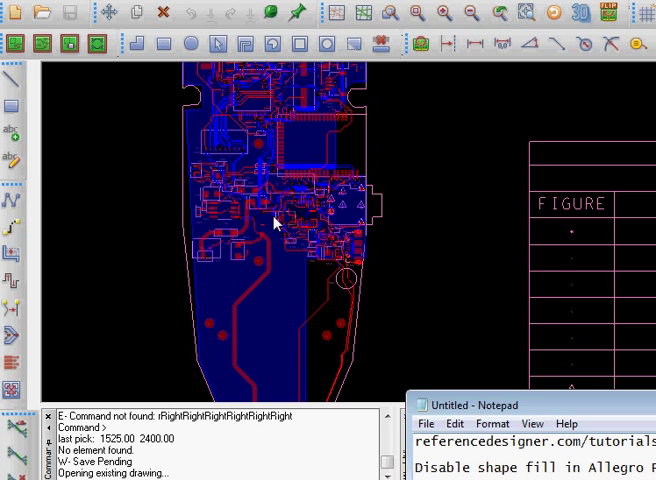
mouse_move(445, 13)
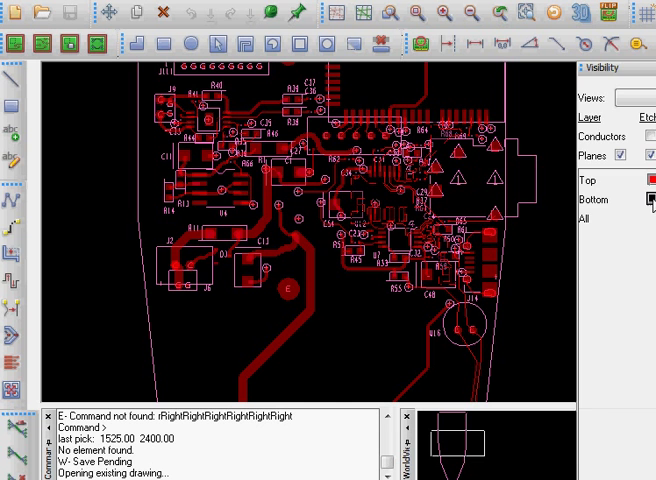
- Open the User Preferences Editor from the Setup menu
left_click(648, 200)
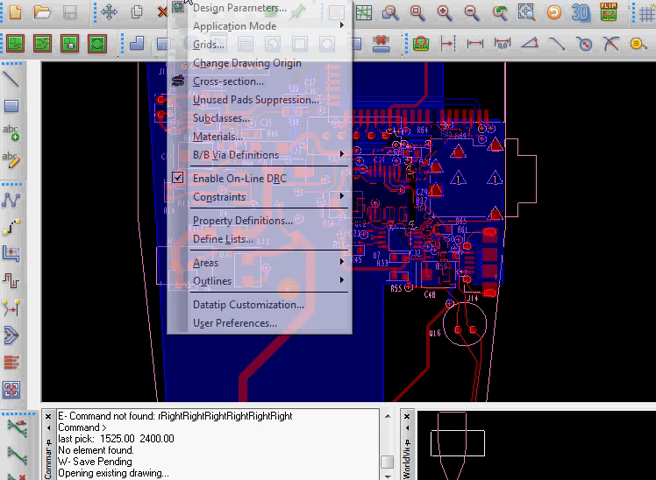
mouse_move(252, 323)
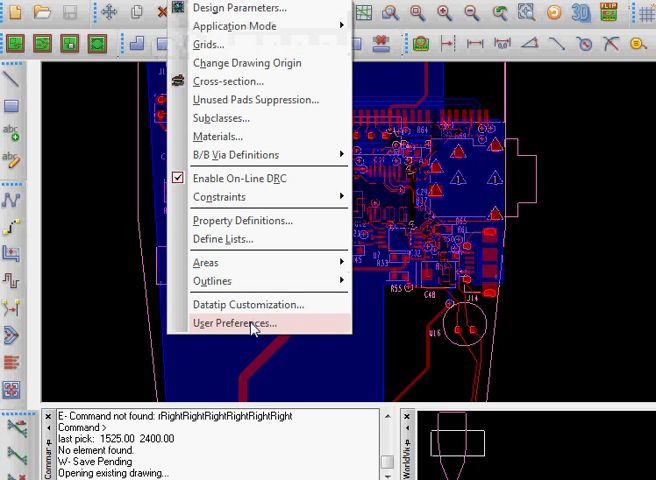
mouse_move(248, 243)
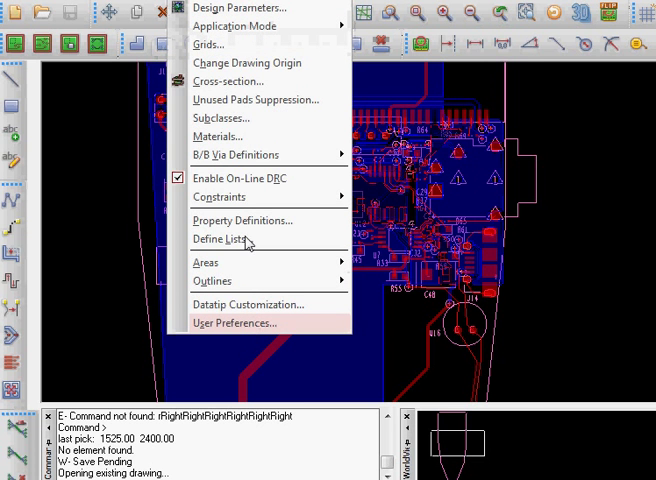
left_click(234, 322)
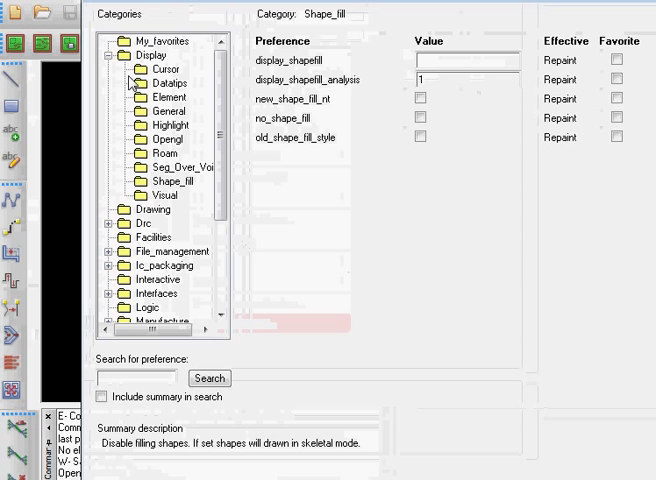
- Expand the Display category and select Shape_fill to show the no_shape_fill option
left_click(110, 54)
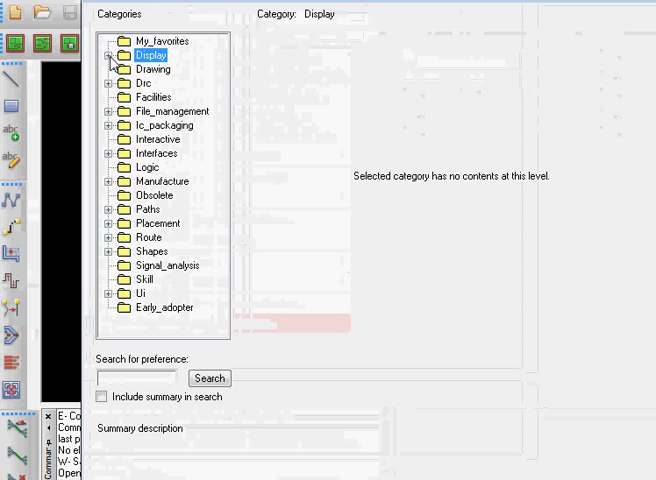
left_click(99, 54)
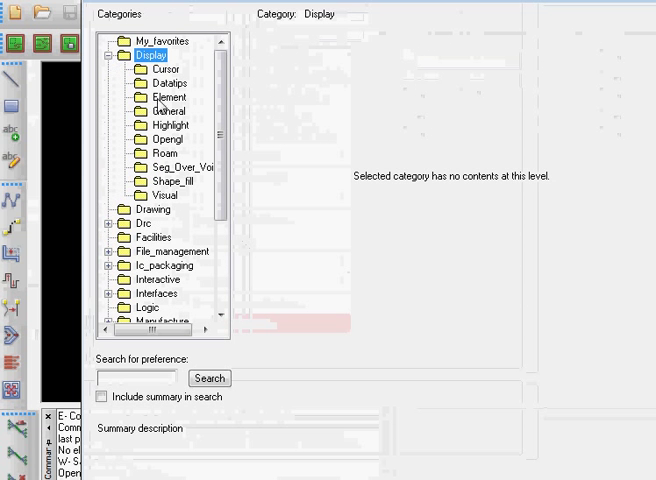
left_click(170, 181)
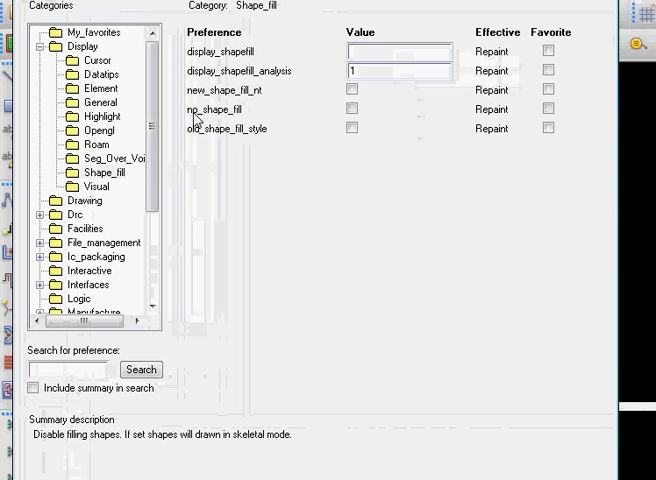
- Tick the no_shape_fill checkbox in the Shape_fill preferences
left_click(350, 109)
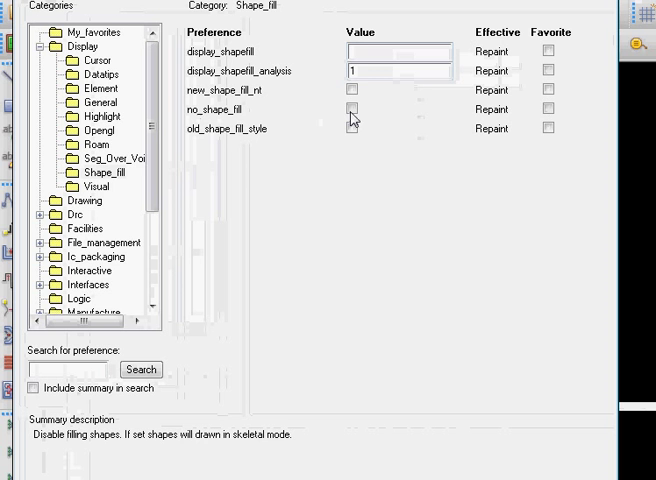
left_click(350, 109)
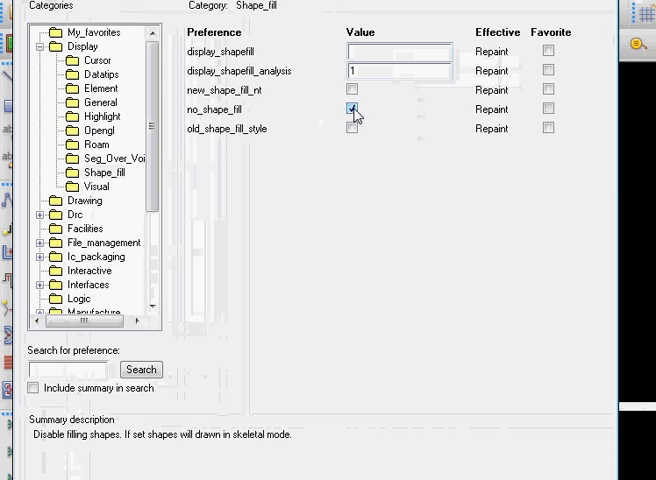
left_click(351, 109)
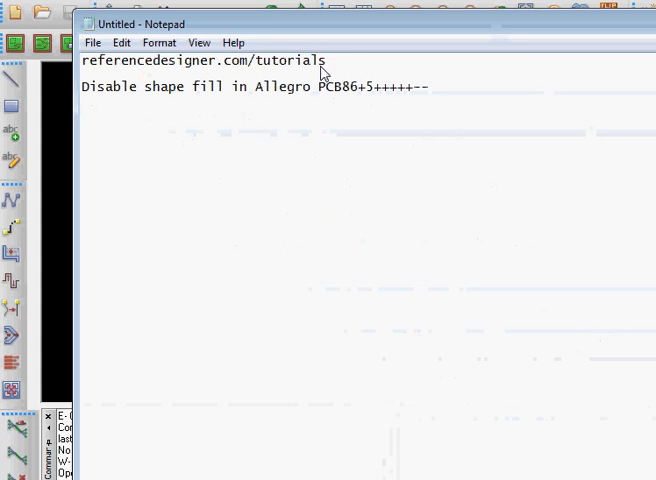
- Switch from Notepad to the referencedesigner.com Allegro tutorial in the browser
left_click(329, 60)
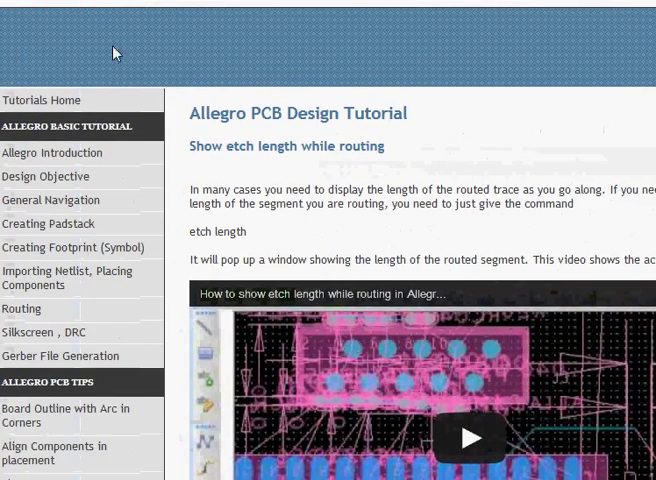
- Open the Allegro PCB Design Tutorial introduction page via the tutorials home's Hardware Tutorials list
left_click(40, 99)
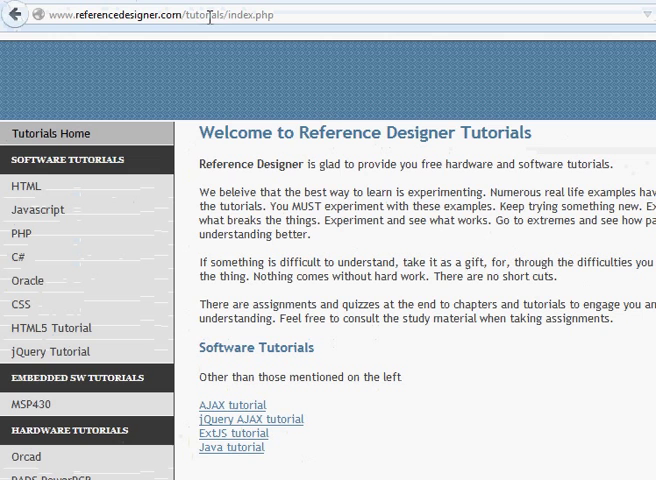
scroll("down", 3)
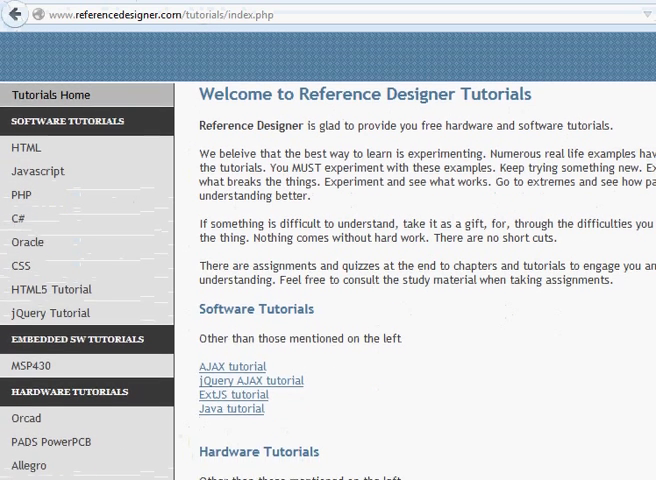
scroll("down", 3)
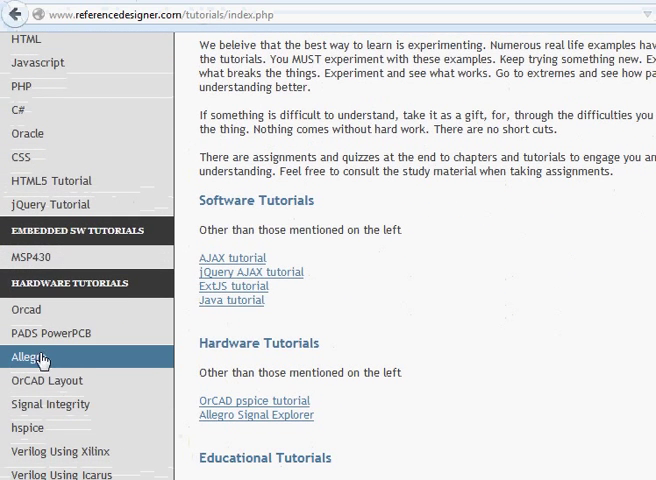
left_click(28, 357)
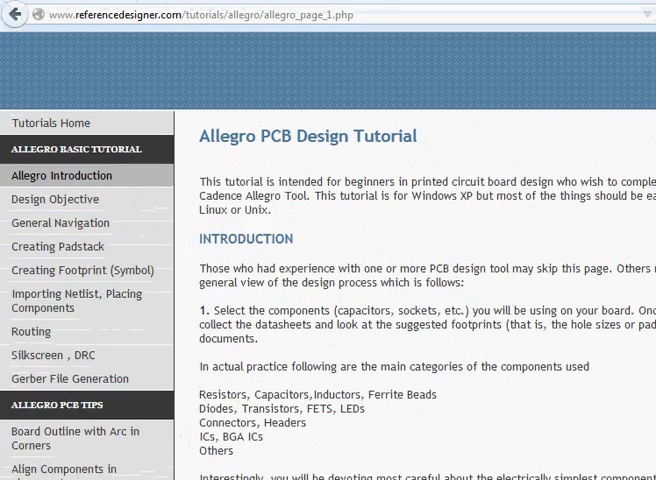
scroll("down", 3)
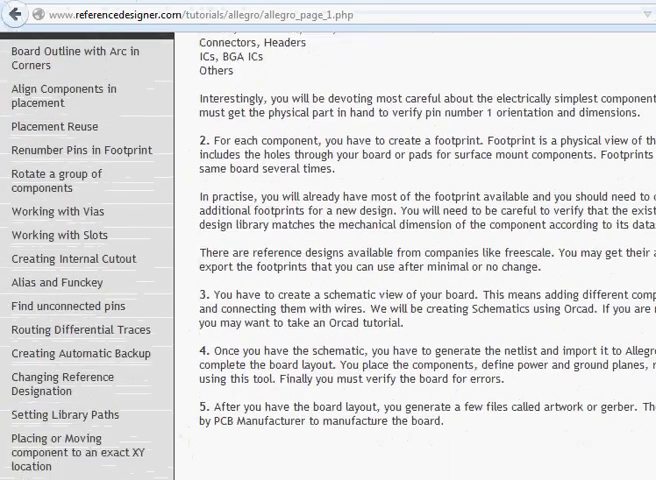
scroll("up", 3)
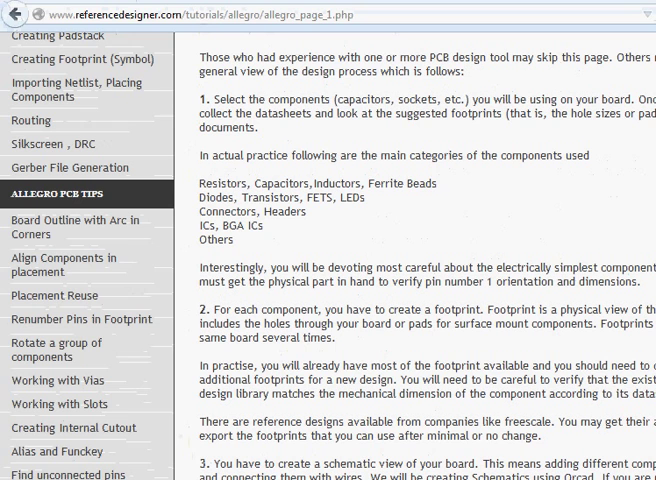